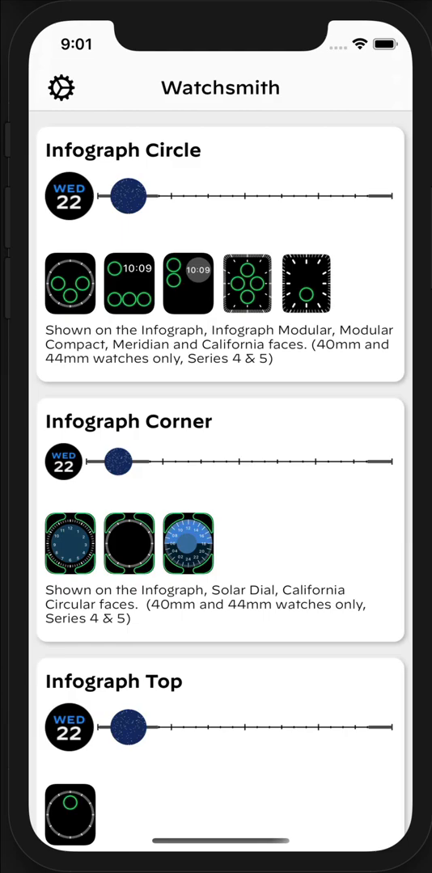
Step: Scroll to Infograph Circle, view its overnight slot and pick Star Field before returning to the timeline
scroll(down, 3)
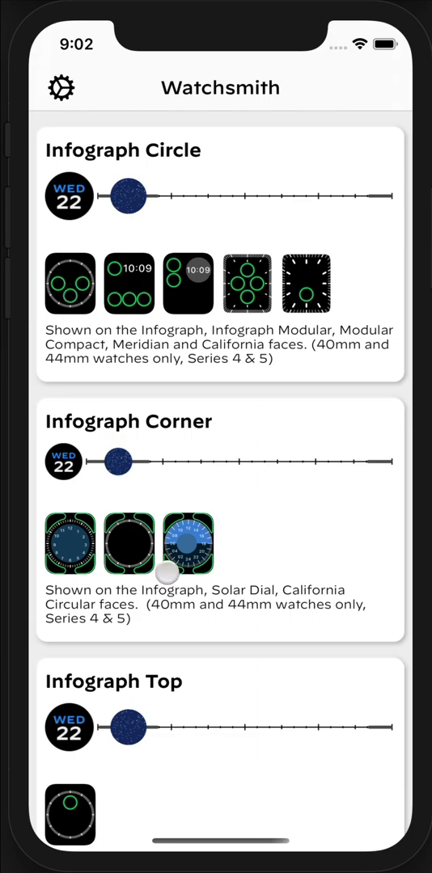
scroll(down, 3)
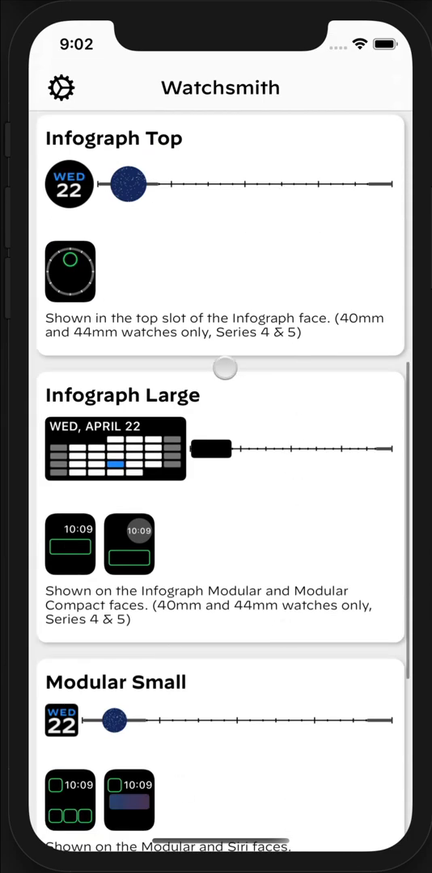
scroll(down, 3)
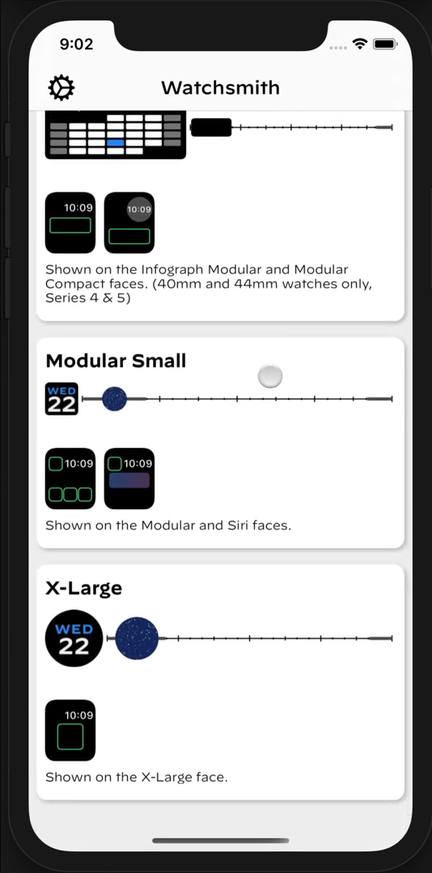
drag(269, 376, 144, 400)
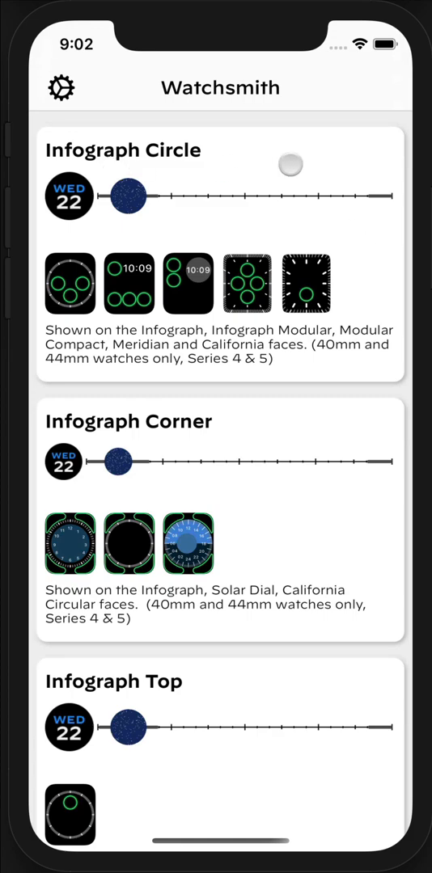
drag(288, 164, 280, 175)
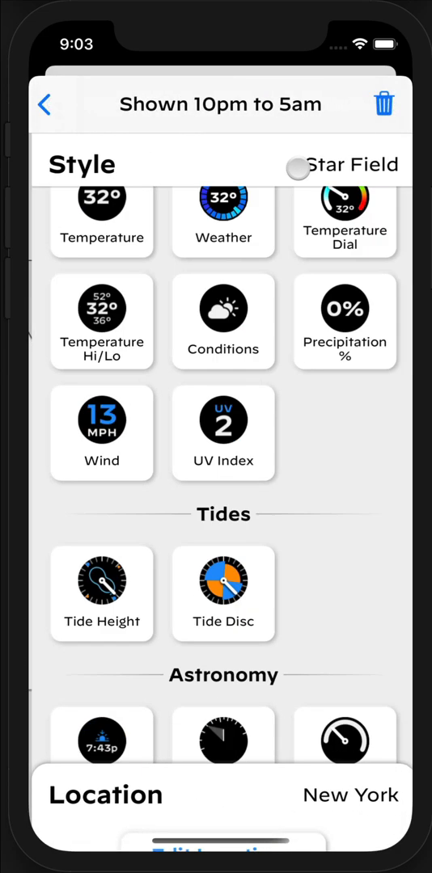
scroll(down, 3)
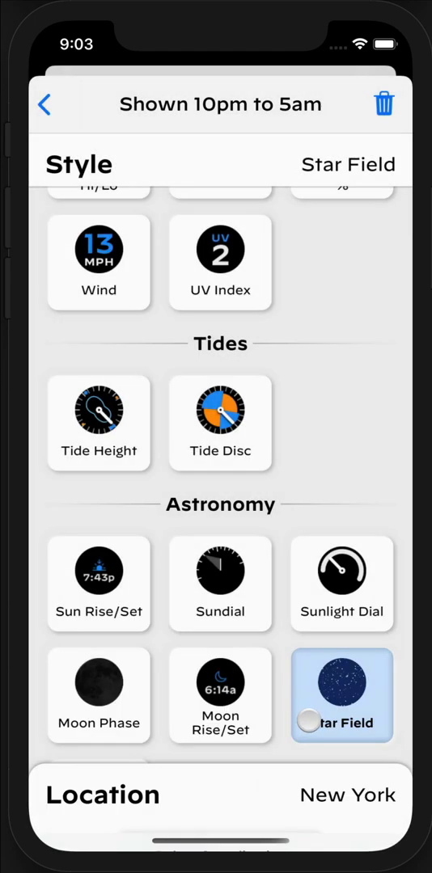
click(341, 695)
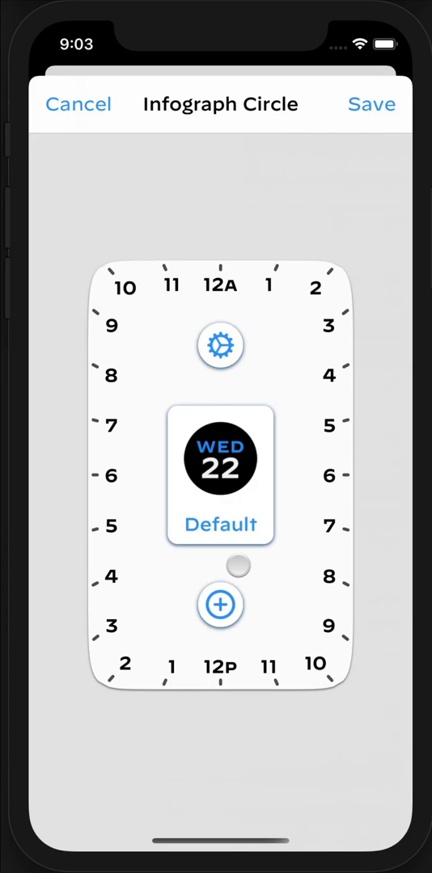
Step: Drag out a new time slot on the dial spanning 6am to 9am
drag(237, 566, 254, 535)
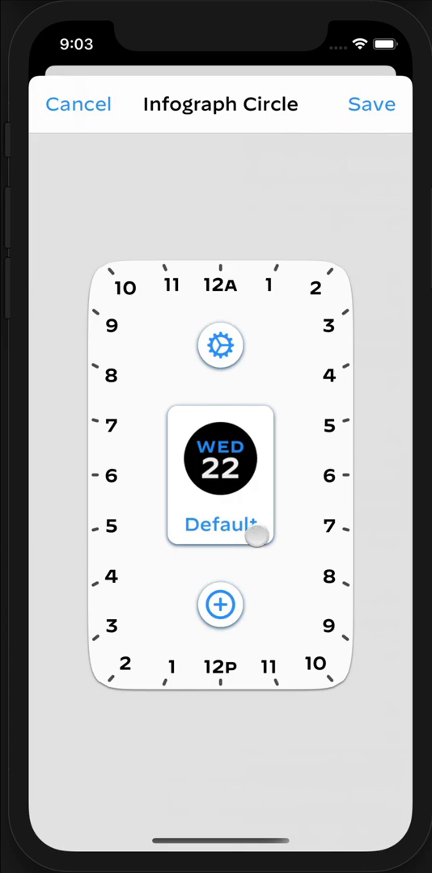
drag(251, 539, 279, 509)
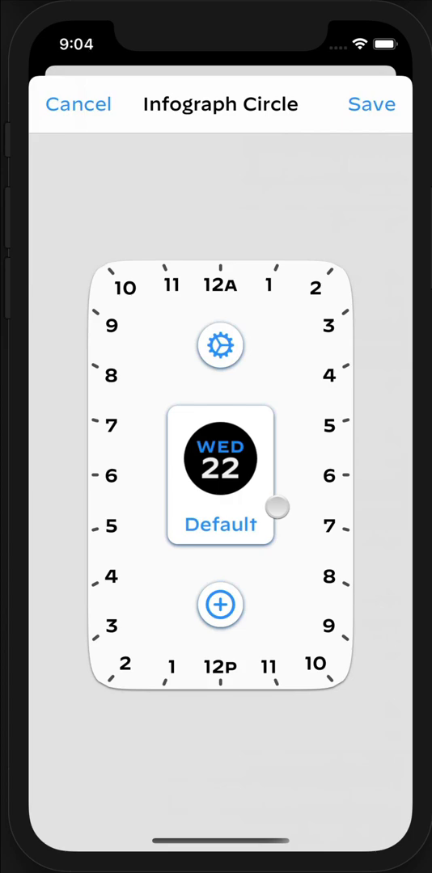
drag(276, 508, 344, 475)
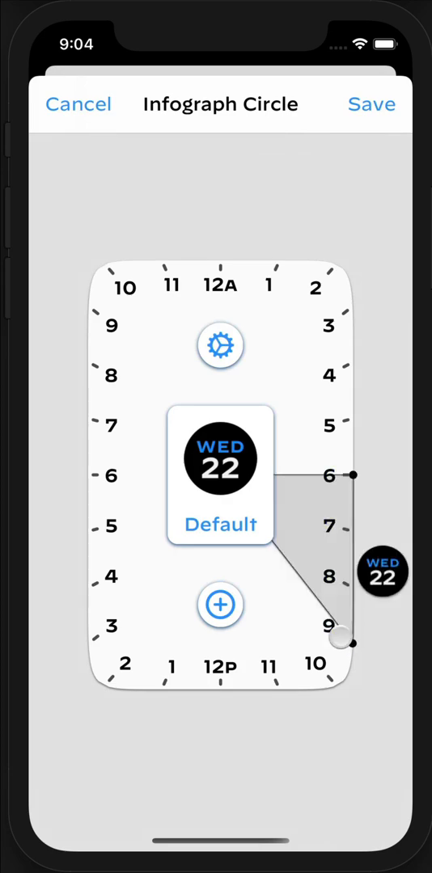
drag(339, 640, 325, 476)
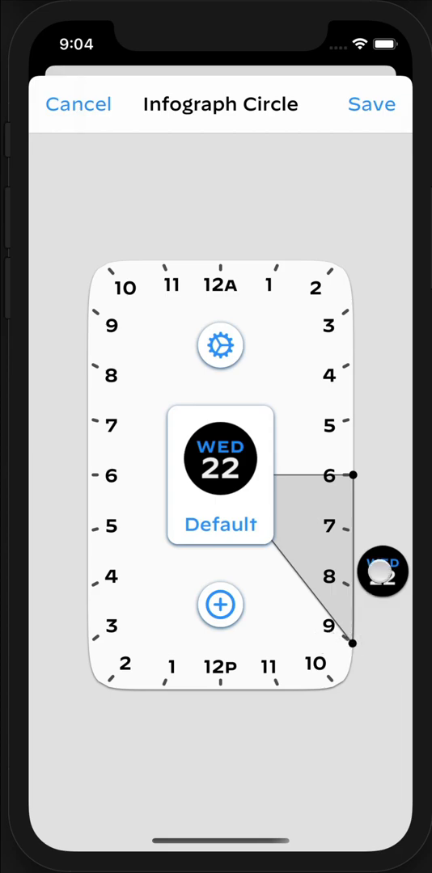
Step: Set the 6am–9am slot's style to Weather and return to the schedule
click(220, 477)
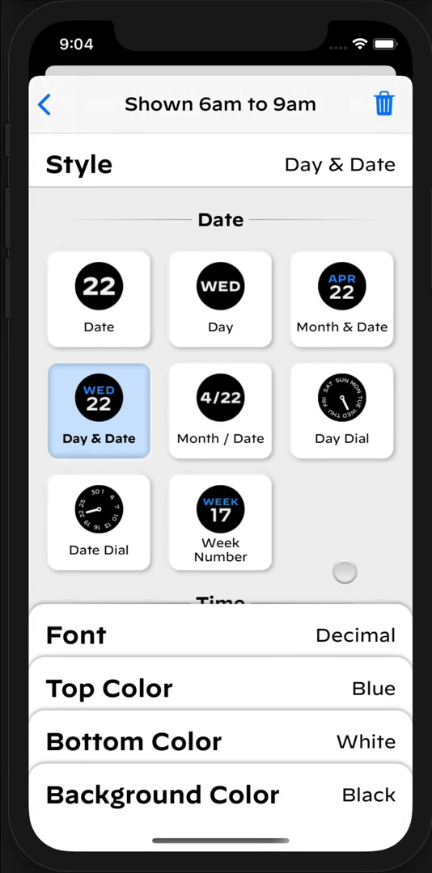
scroll(down, 3)
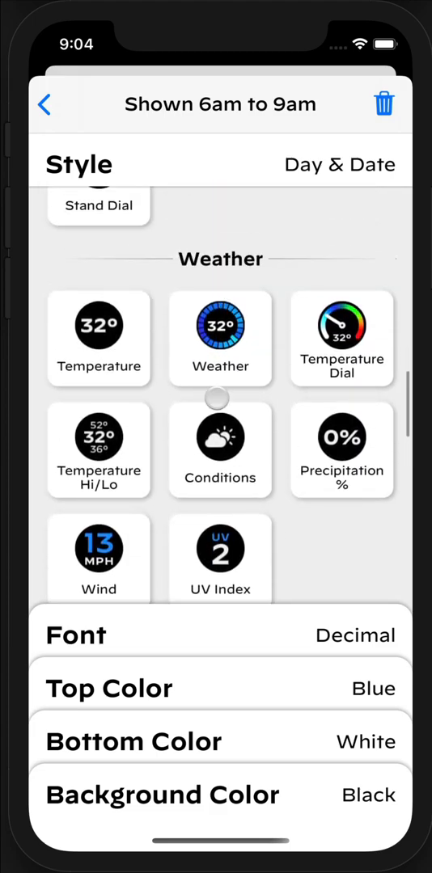
click(220, 337)
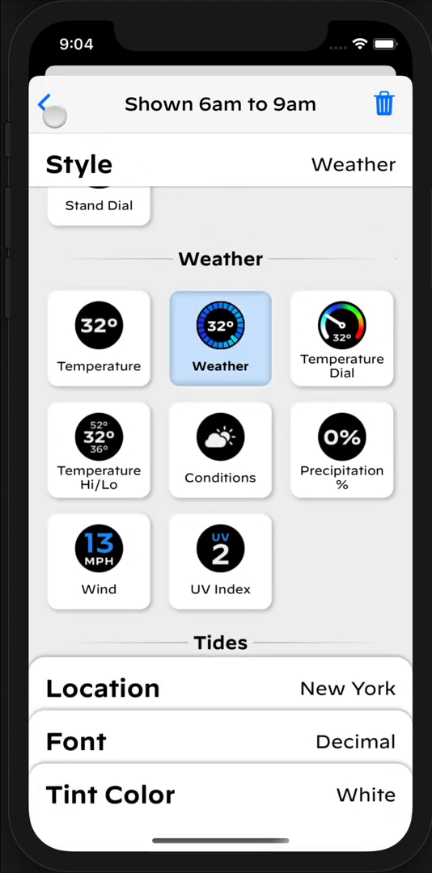
click(52, 103)
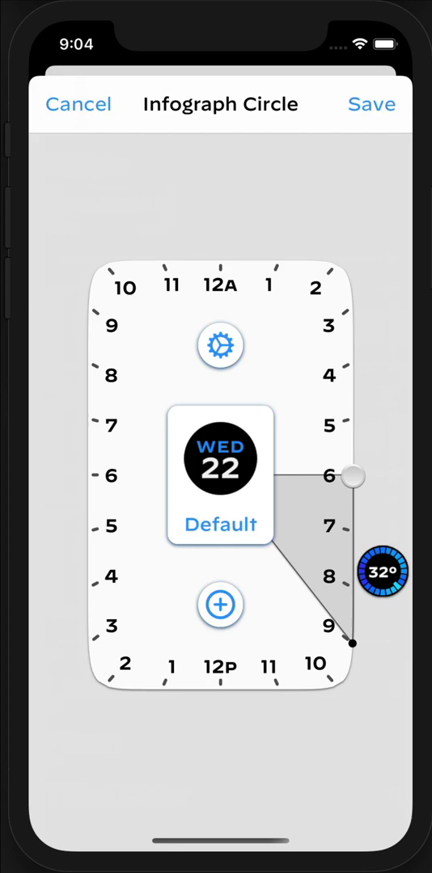
Step: Move the Weather slot's start handle from 6am to 5am, then select the Default tile
drag(352, 475, 351, 427)
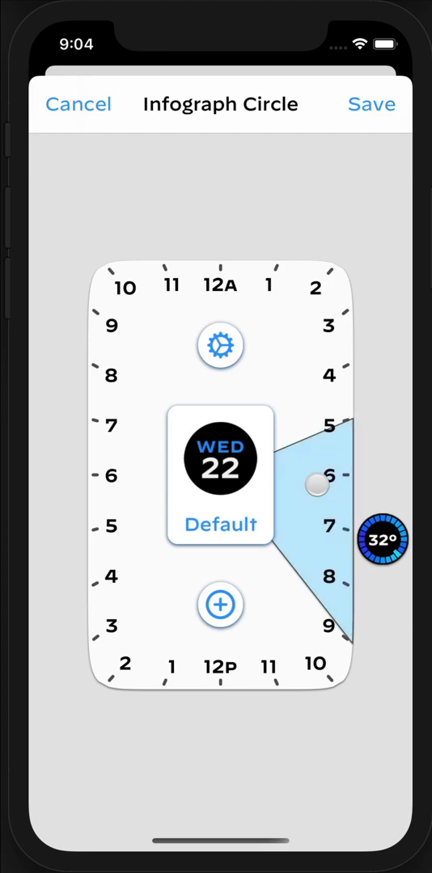
drag(316, 485, 315, 510)
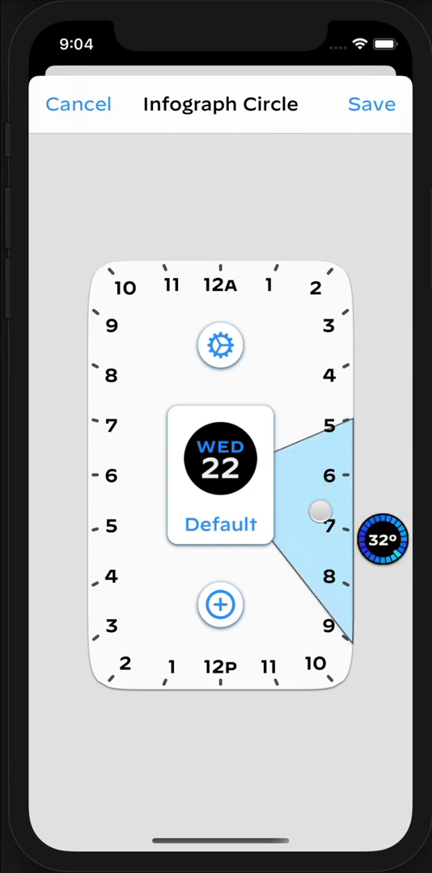
drag(316, 510, 316, 329)
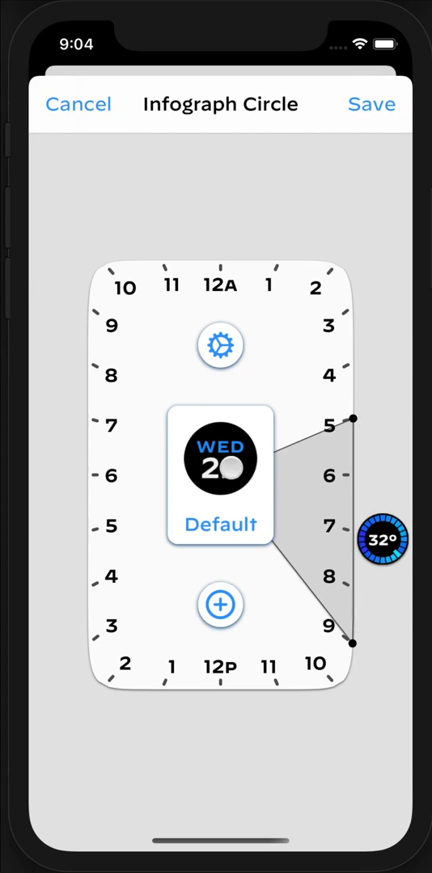
click(220, 475)
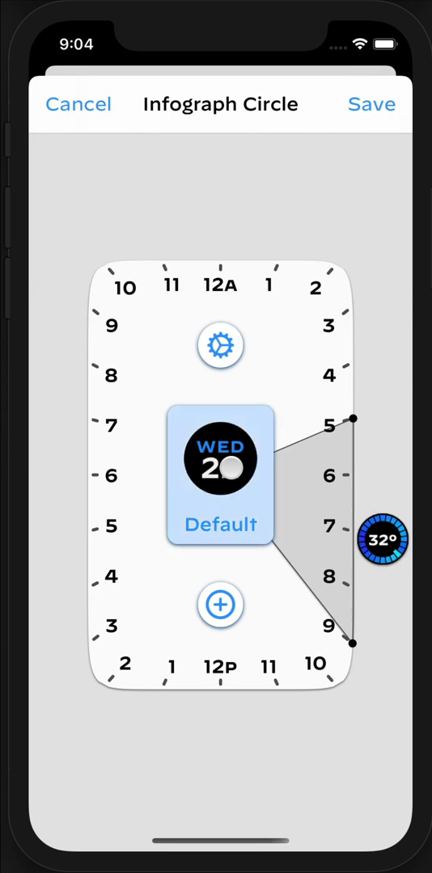
Step: Browse the default complication's style list down to Blank and back, keeping Day & Date
click(220, 476)
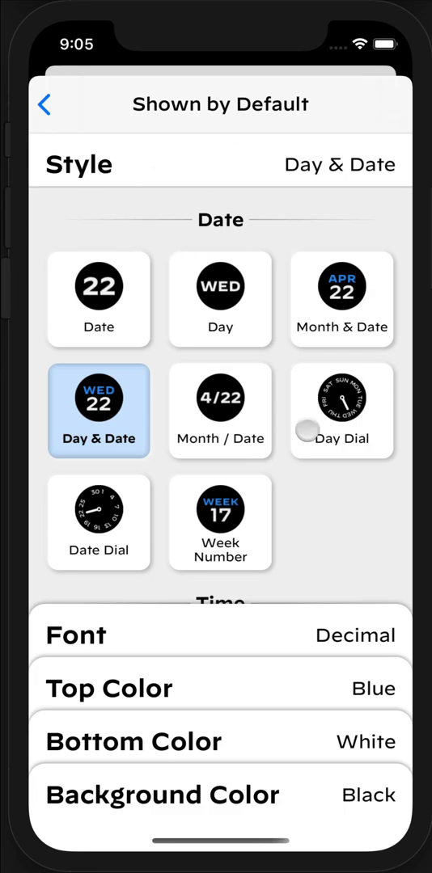
scroll(down, 3)
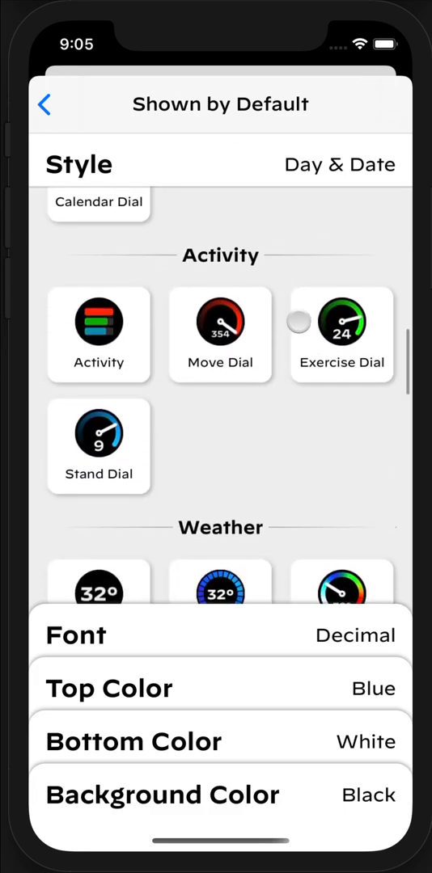
scroll(down, 3)
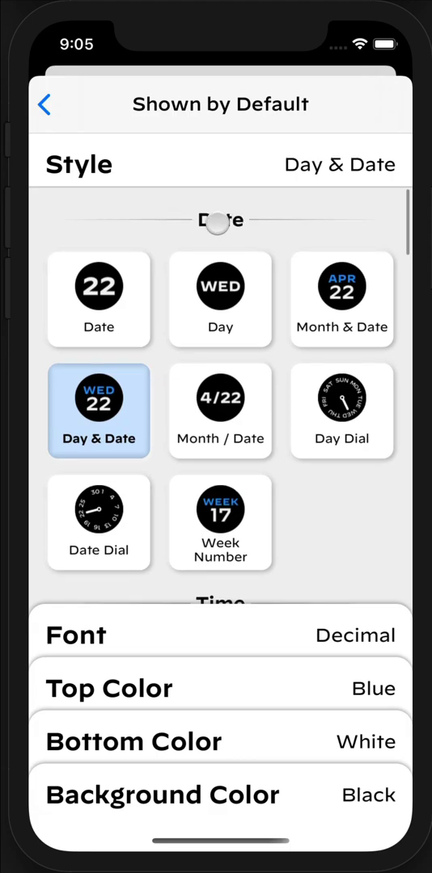
scroll(down, 3)
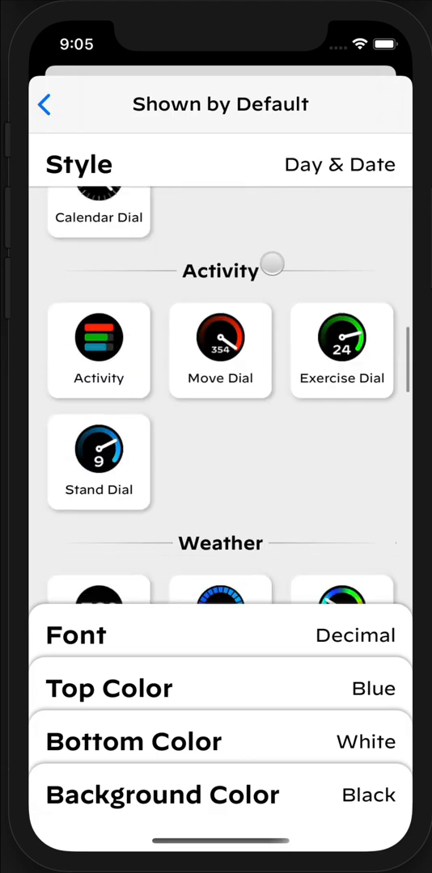
scroll(down, 3)
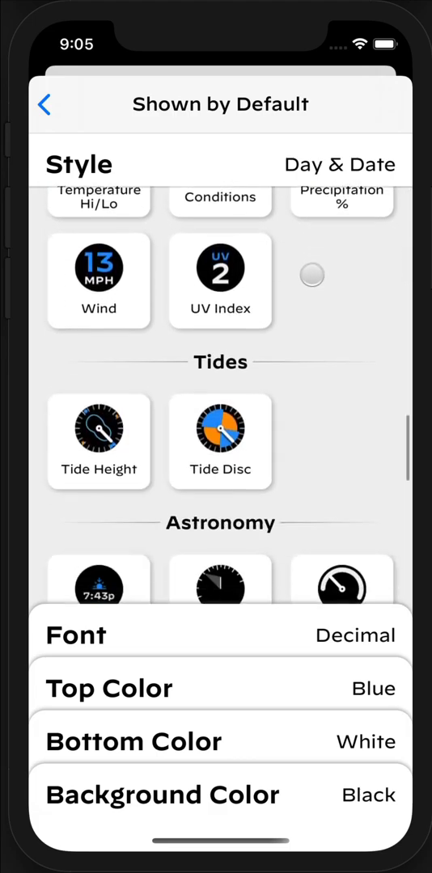
scroll(down, 3)
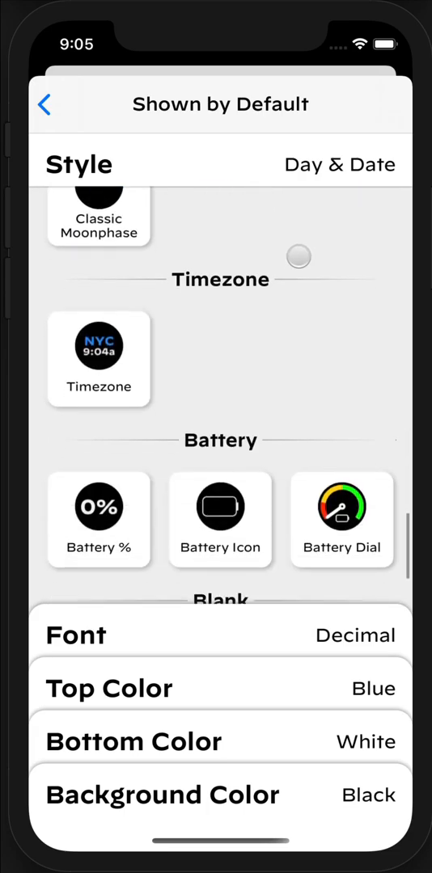
scroll(down, 3)
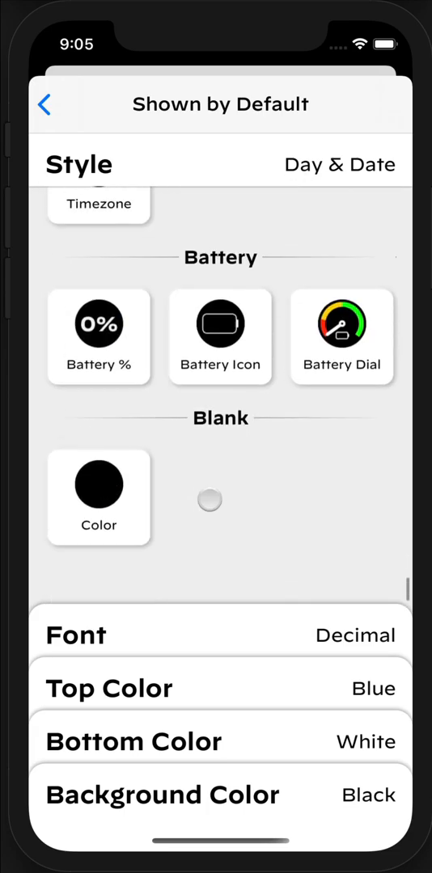
scroll(up, 3)
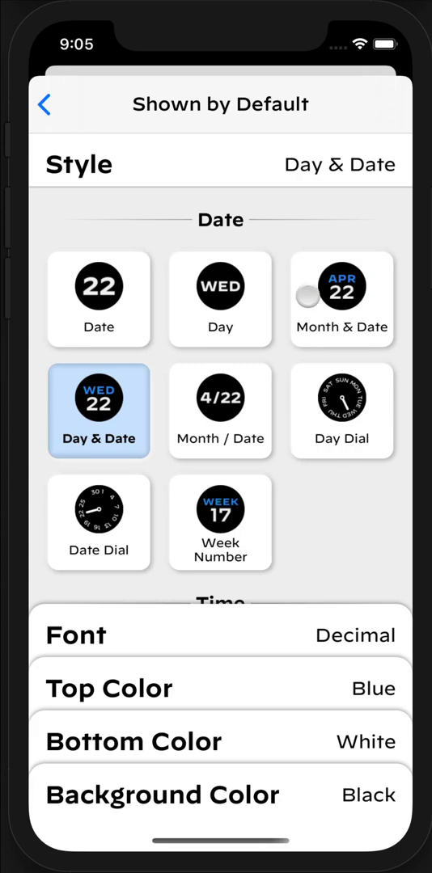
Step: Give the default complication the DDin font, a coloured top, white bottom and black background, then go back
scroll(down, 3)
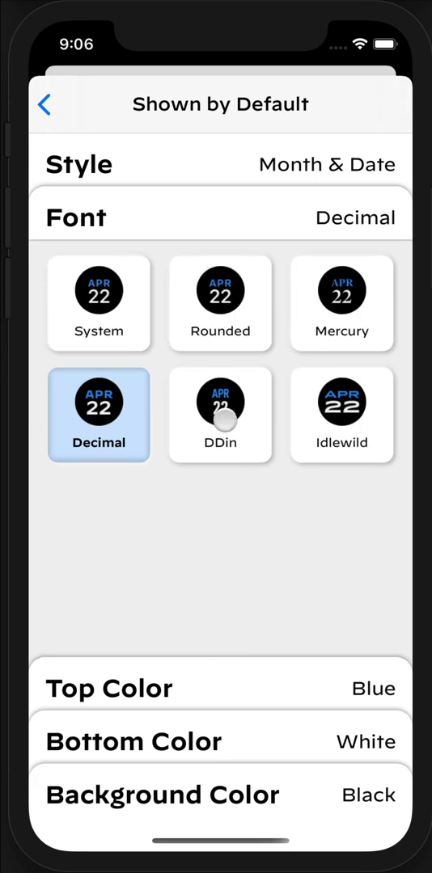
click(220, 415)
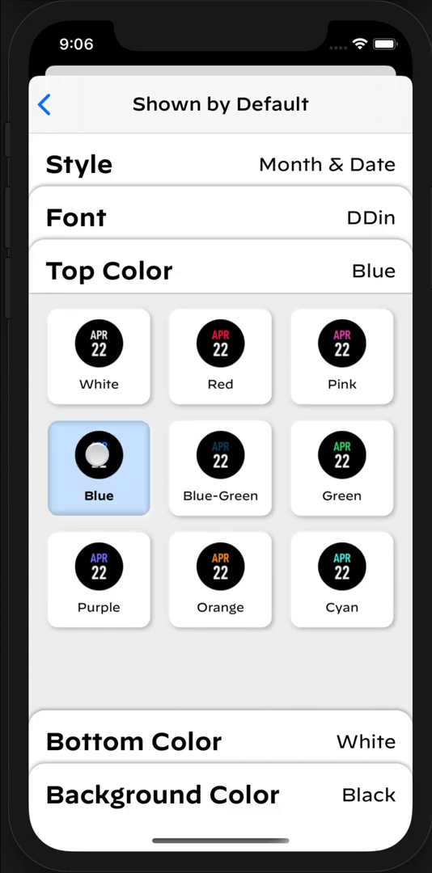
click(341, 467)
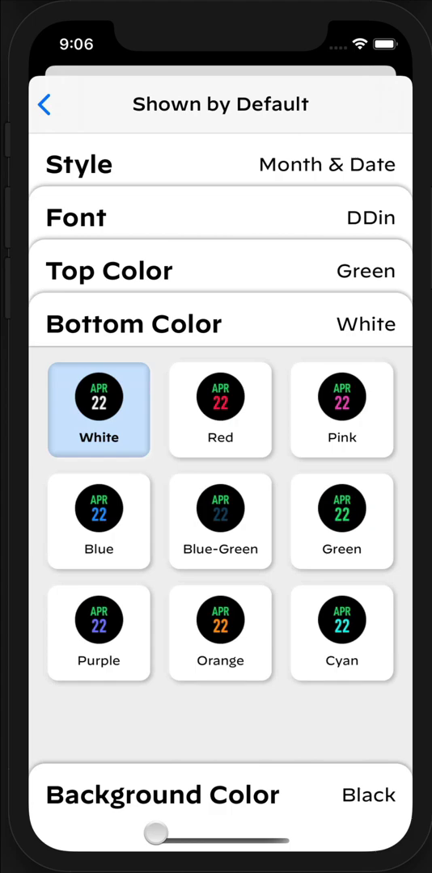
click(218, 795)
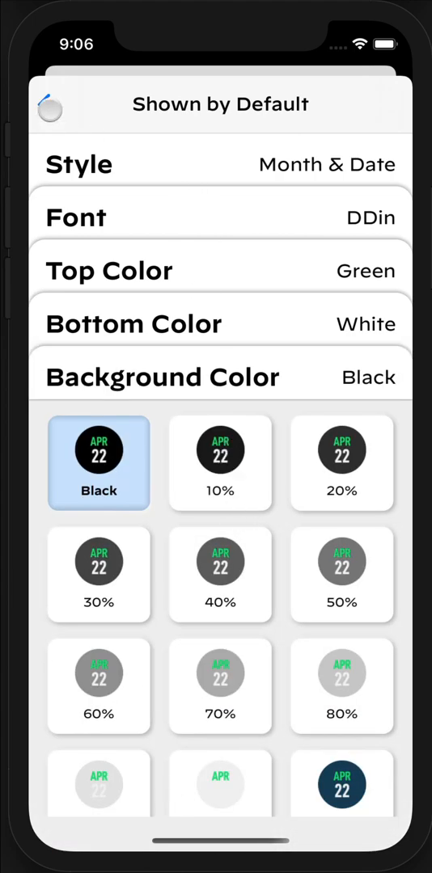
click(49, 104)
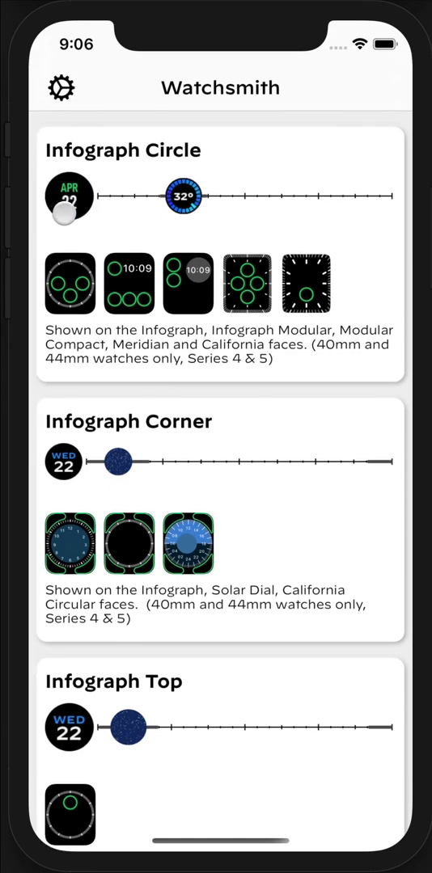
Step: Scrub along the Infograph Circle timeline slider to preview the scheduled complications
drag(64, 213, 35, 198)
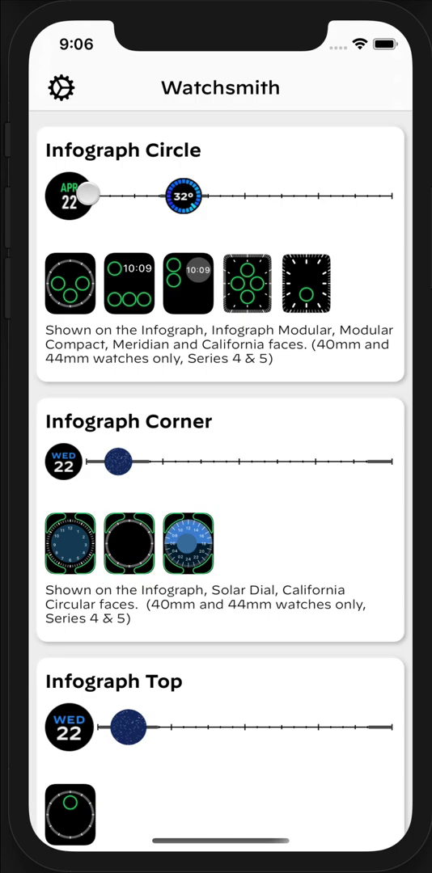
drag(89, 196, 378, 205)
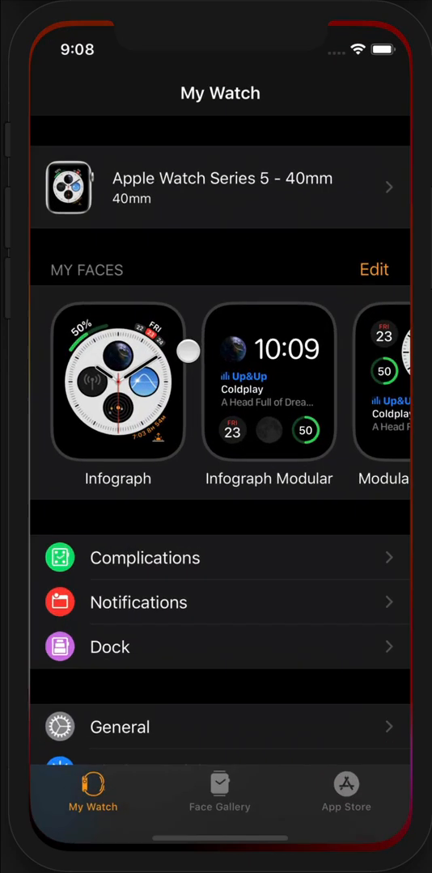
Step: Swipe through the My Faces carousel and open the Infograph face settings
scroll(left, 3)
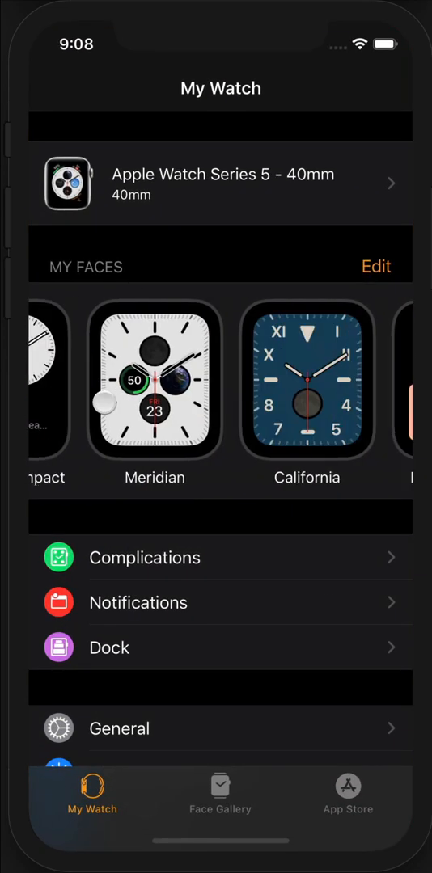
scroll(left, 3)
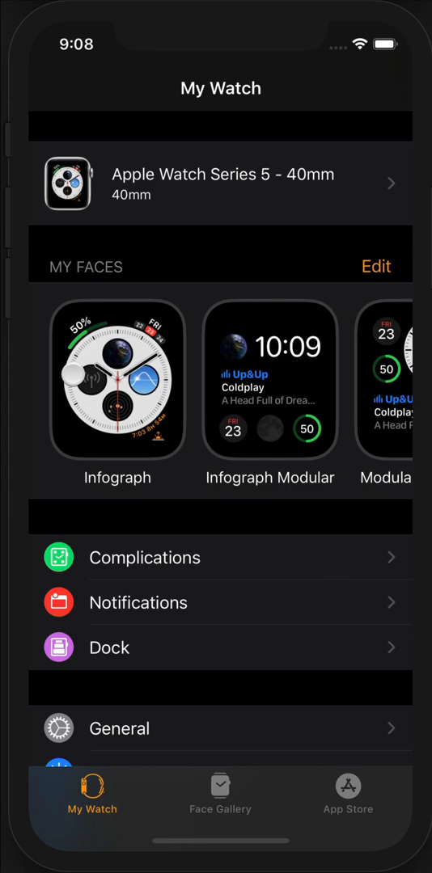
click(117, 380)
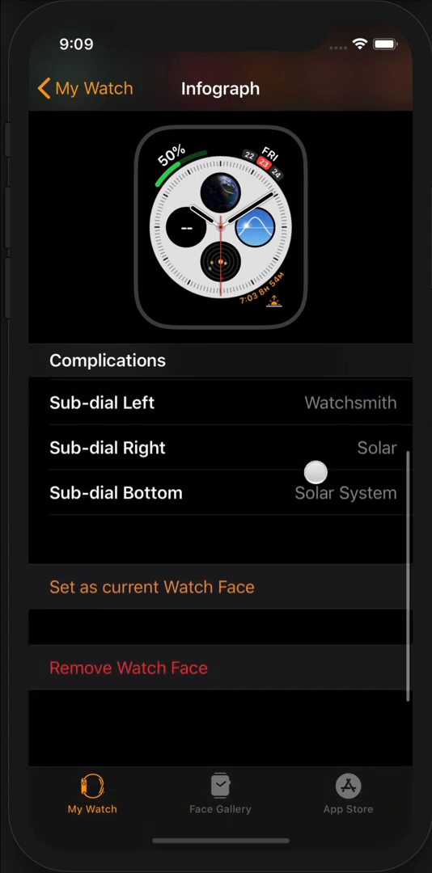
Step: Assign Watchsmith to the Infograph face's Top Right, Sub-dial Top and Sub-dial Left slots
scroll(down, 3)
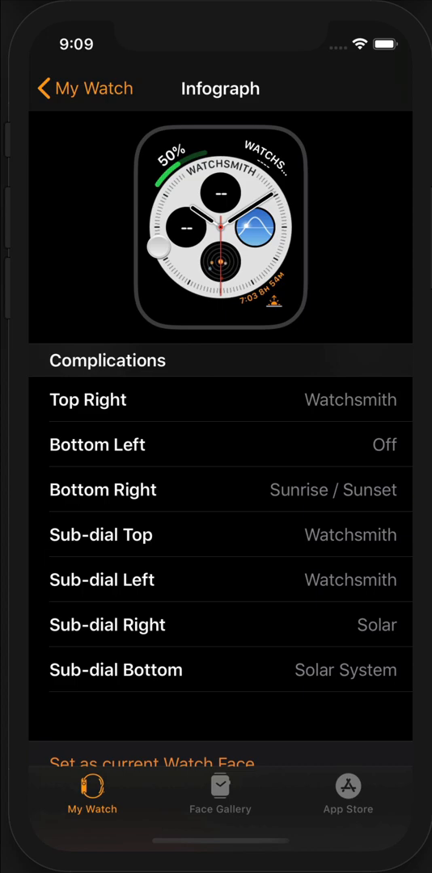
drag(158, 247, 315, 265)
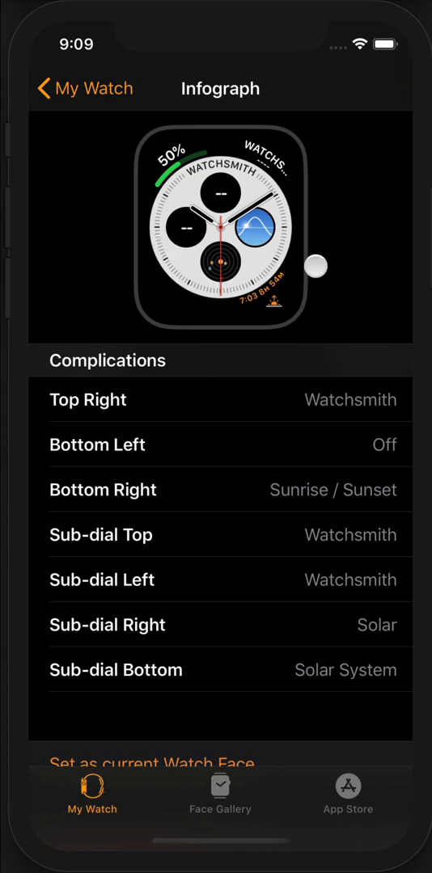
scroll(down, 3)
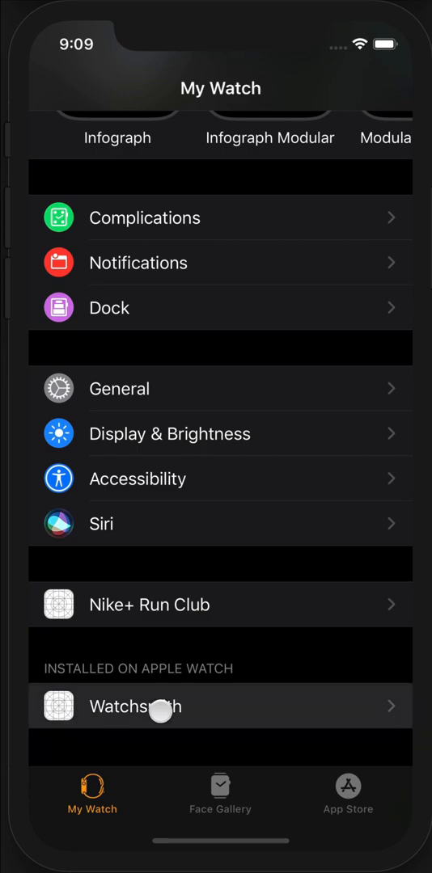
Step: Open Watchsmith under Installed on Apple Watch in the My Watch list
click(218, 705)
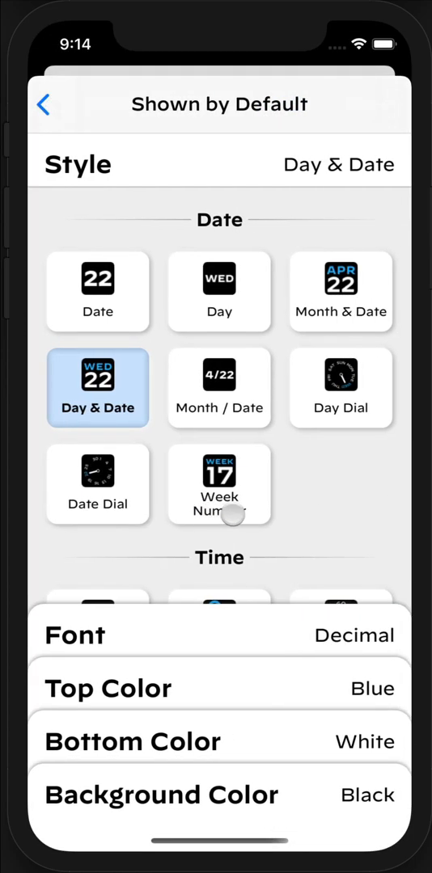
Step: Scroll through the date, time and weather styles in the Shown by Default grid
scroll(down, 3)
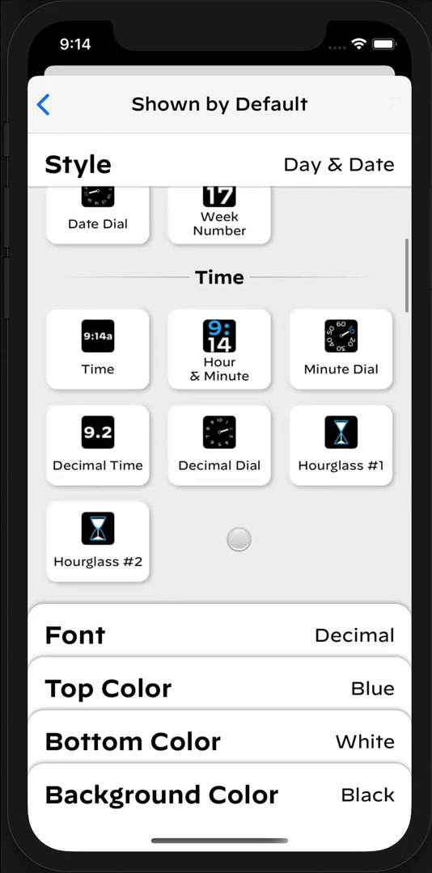
scroll(down, 3)
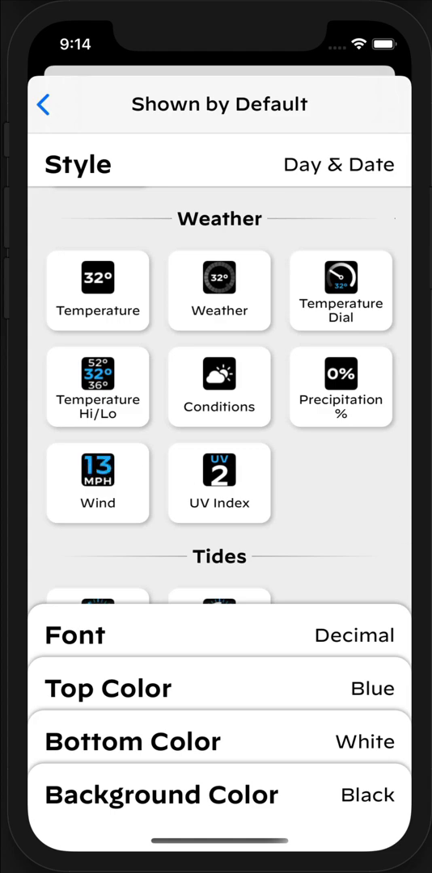
scroll(down, 3)
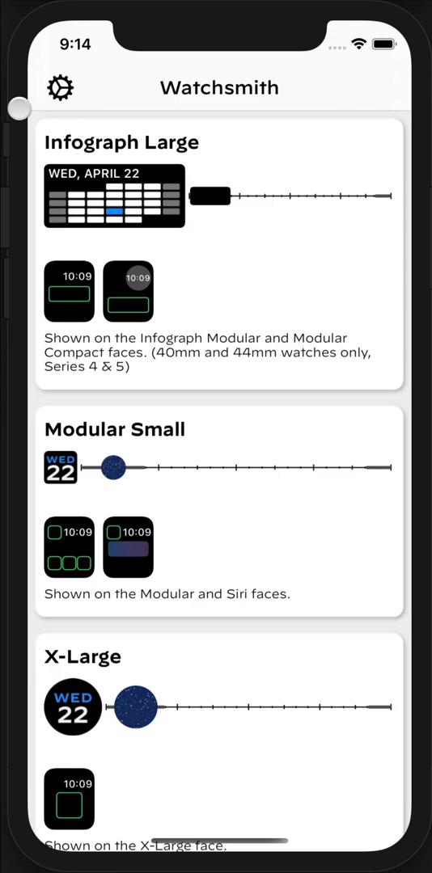
Step: Show Watchsmith's settings with membership, permissions, locations and help options
click(59, 88)
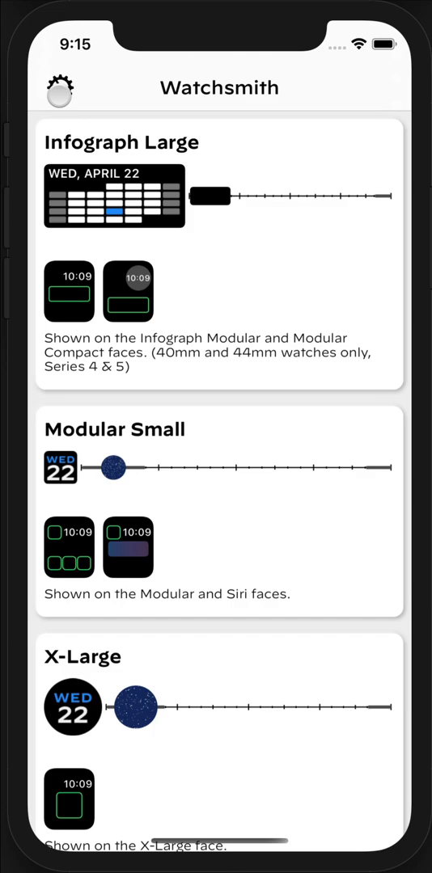
click(59, 87)
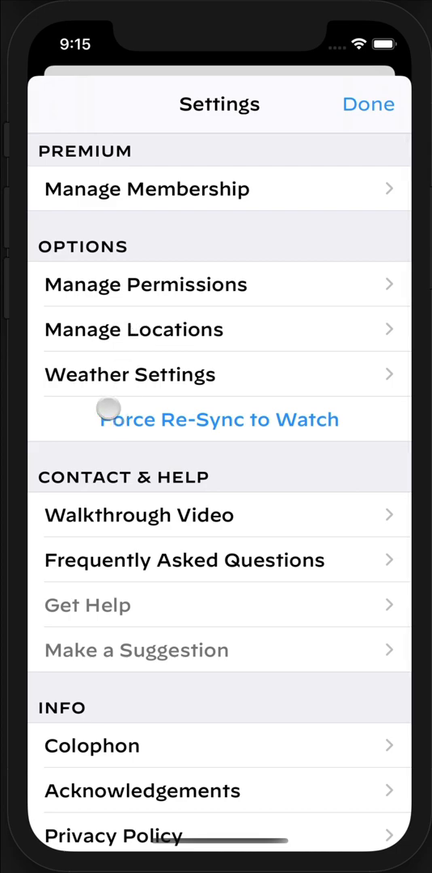
mouse_move(166, 180)
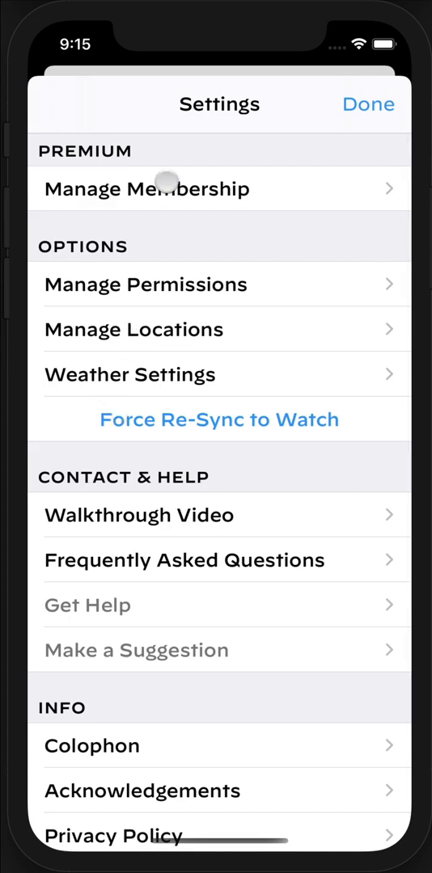
mouse_move(191, 304)
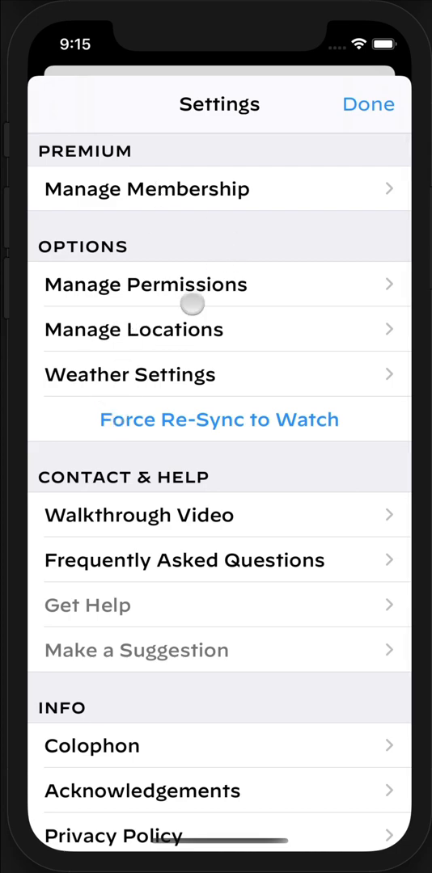
click(219, 418)
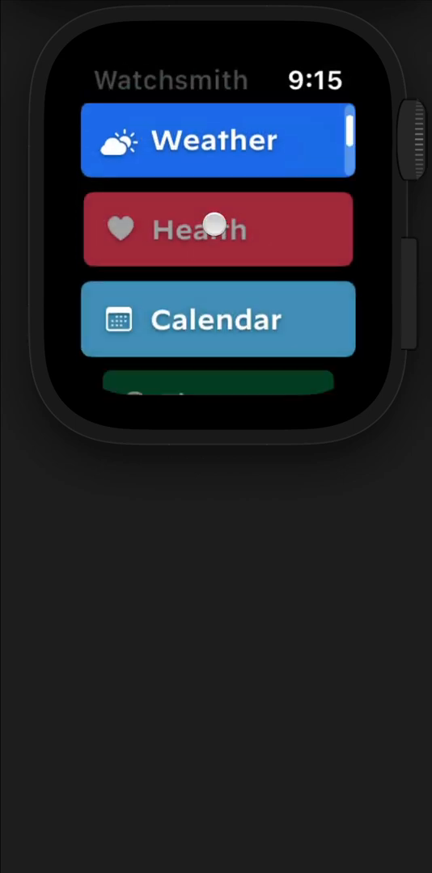
scroll(down, 3)
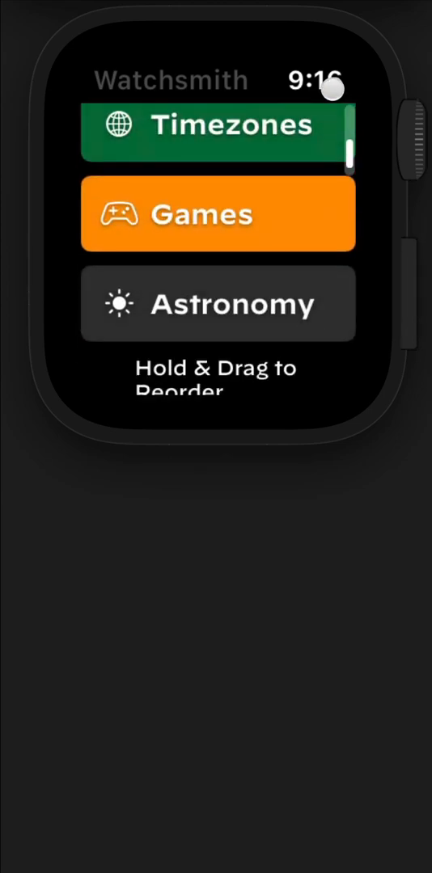
scroll(down, 3)
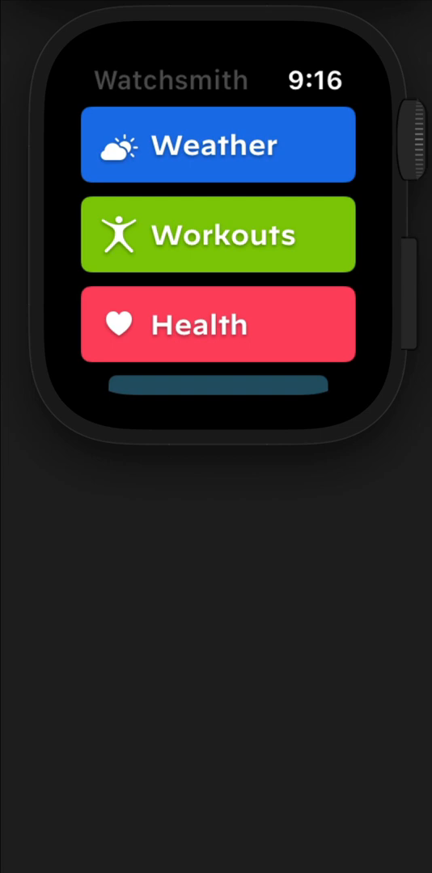
Step: Browse the hourly weather graph, then the Workouts and Health tools on the watch
click(217, 144)
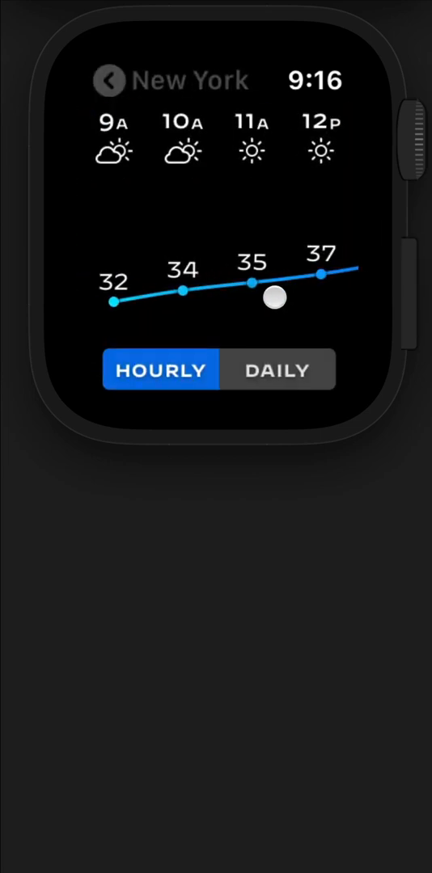
drag(273, 297, 307, 214)
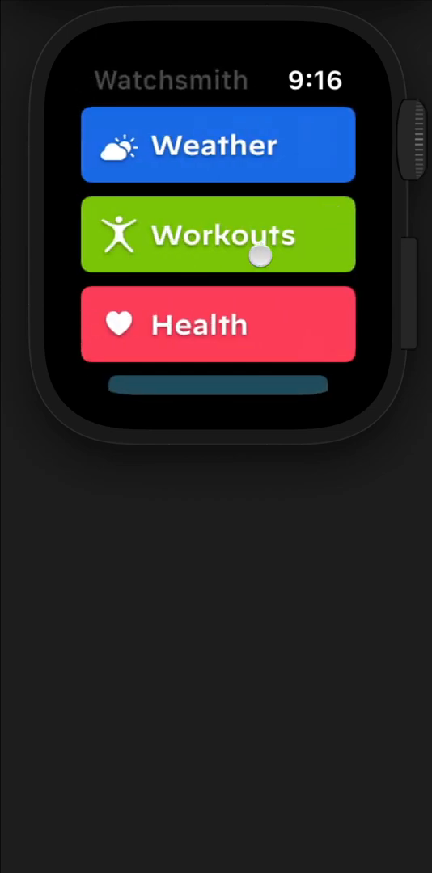
click(217, 235)
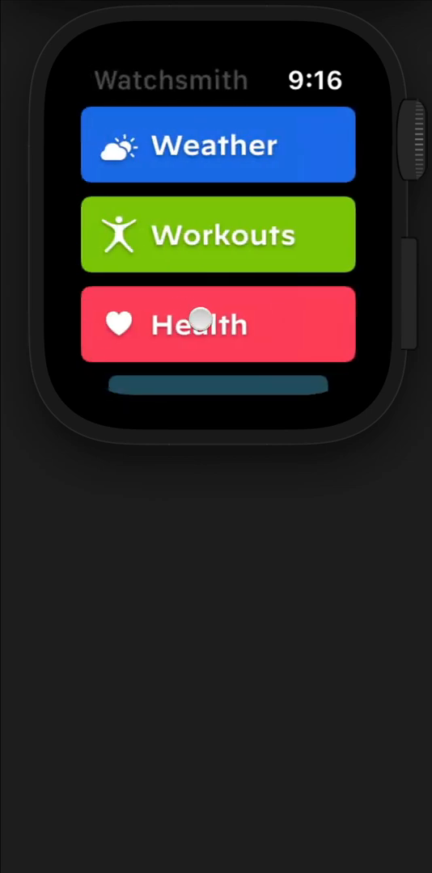
click(217, 323)
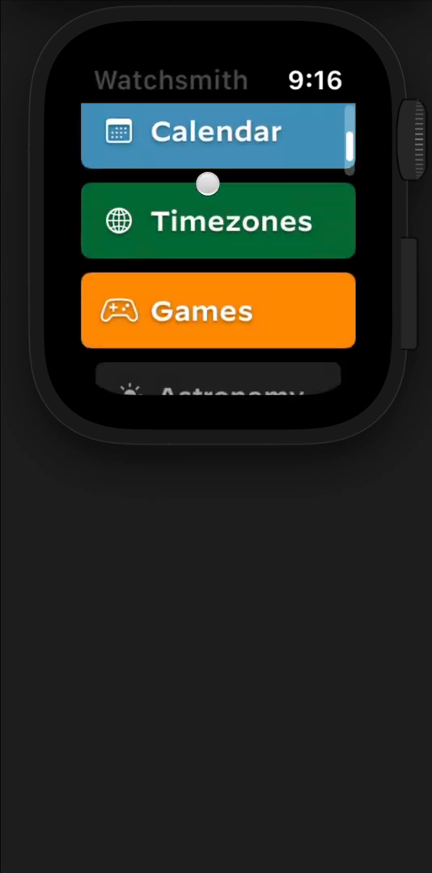
Step: Show New York's sun in Astronomy and scrub its position forward to 8:16 PM
scroll(down, 3)
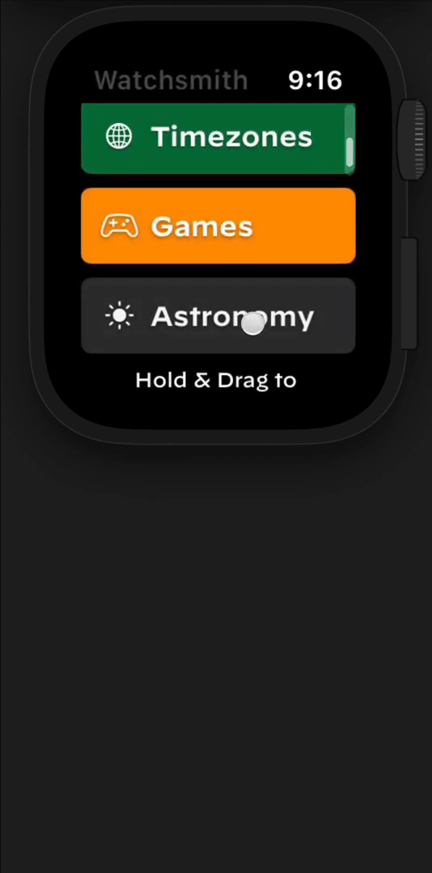
click(216, 315)
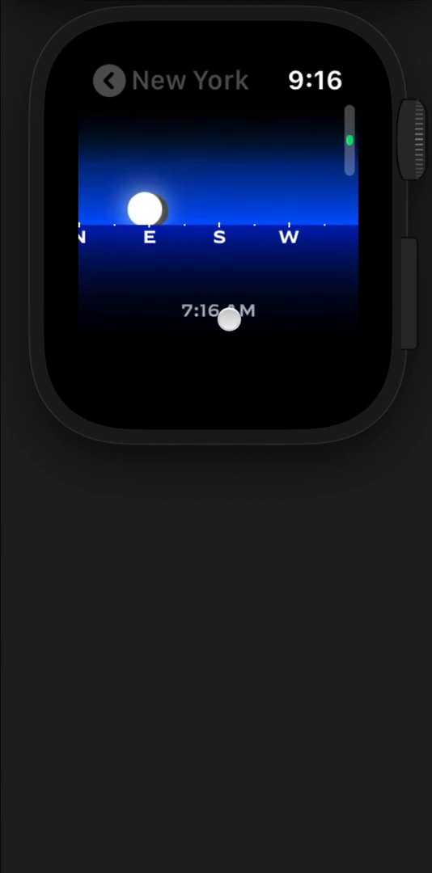
drag(226, 322, 228, 322)
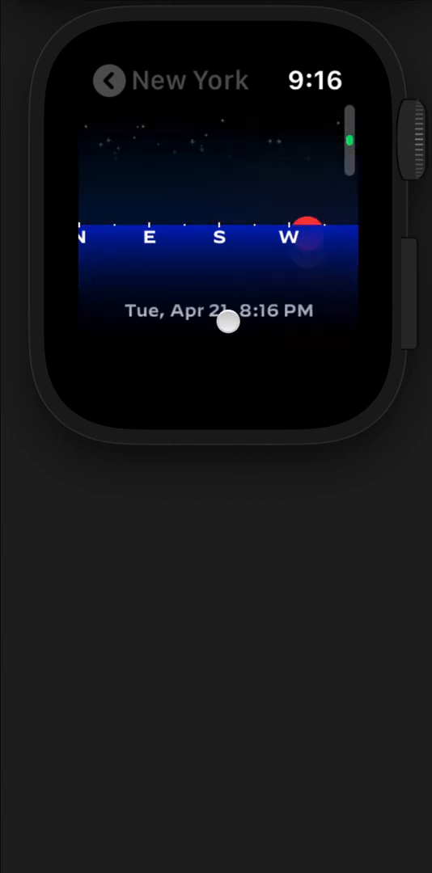